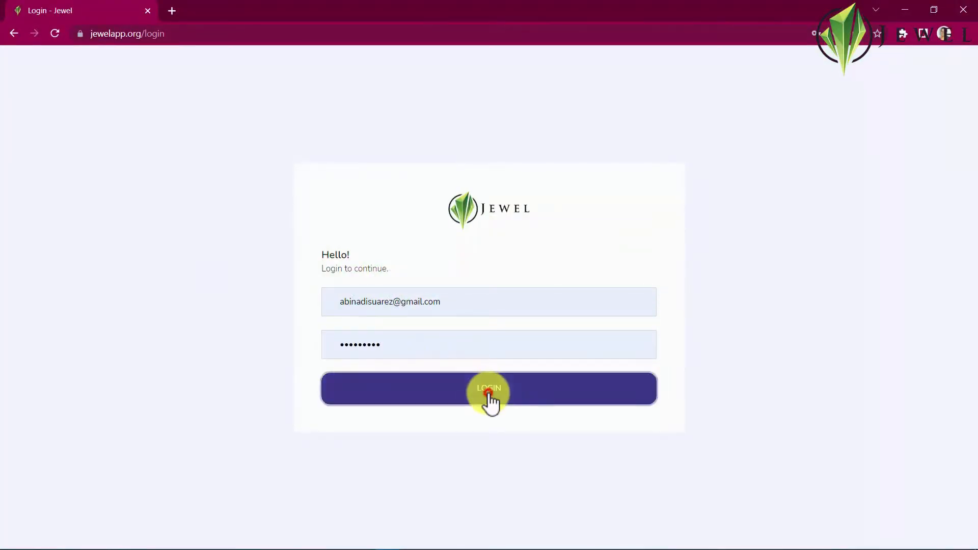
Log in to the Jewel account from the login page.
left_click(489, 389)
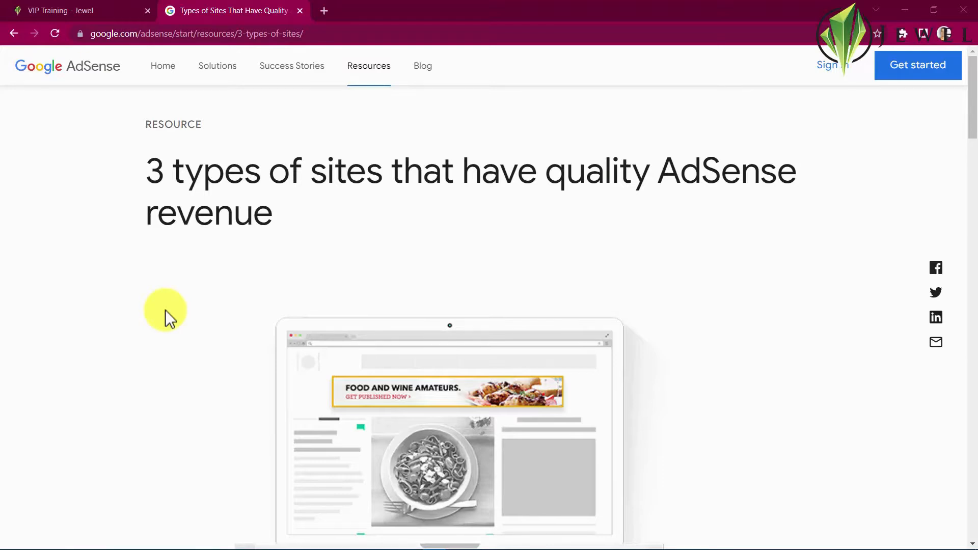
Open the Daily Dot, catforum.com and GIFmaker.me examples from the AdSense article.
scroll("down", 3)
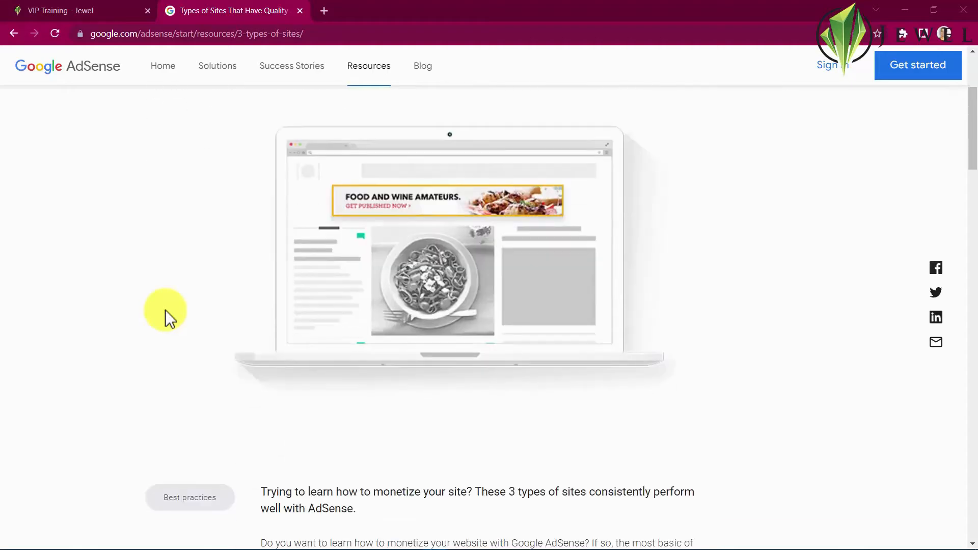
scroll("down", 3)
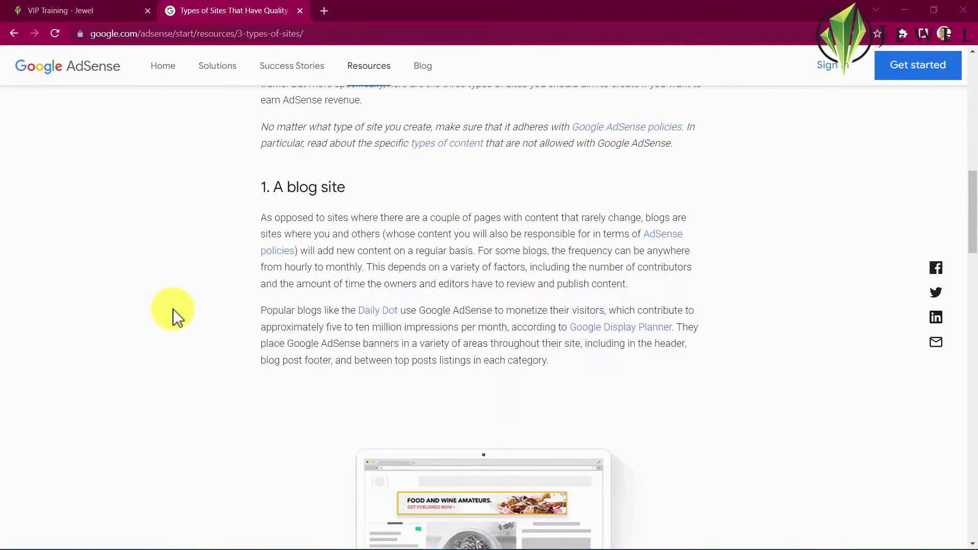
left_click(378, 310)
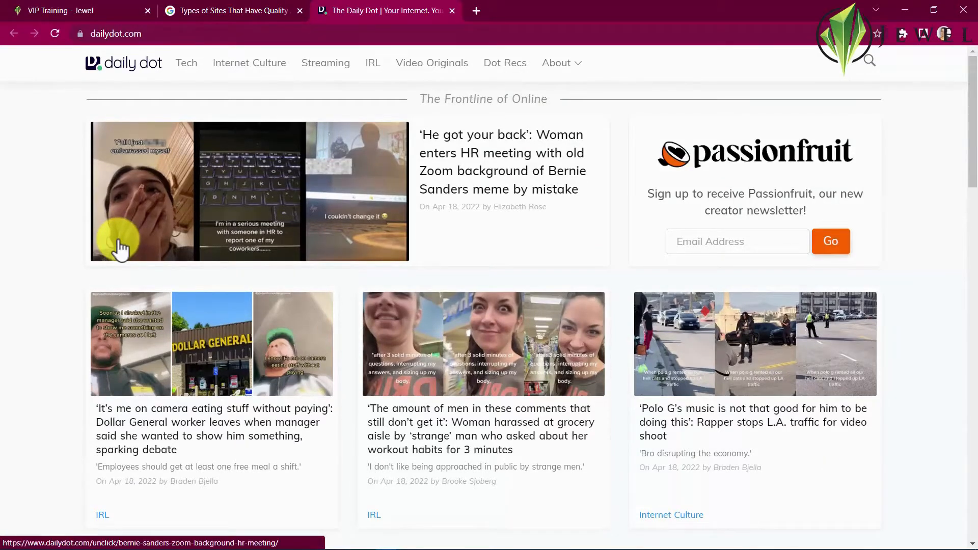
left_click(231, 11)
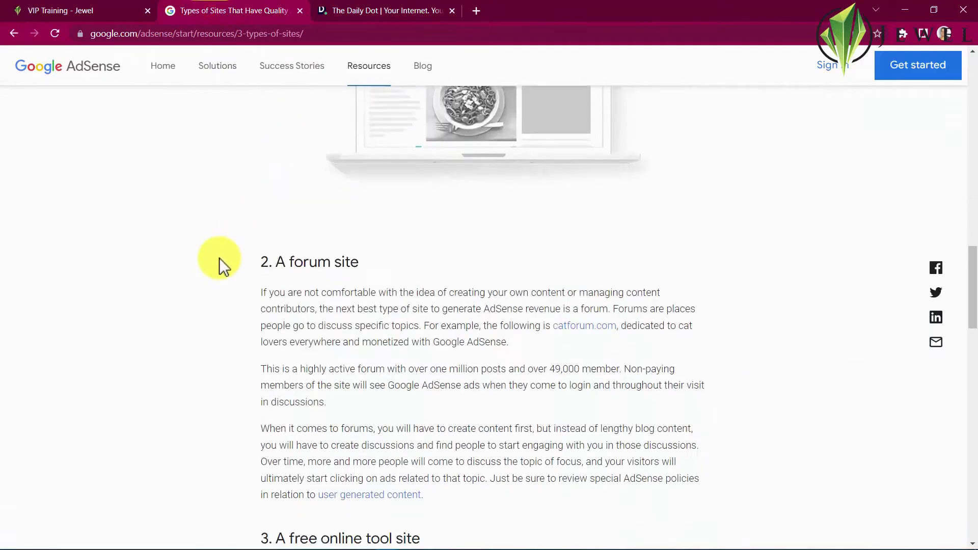
left_click(584, 325)
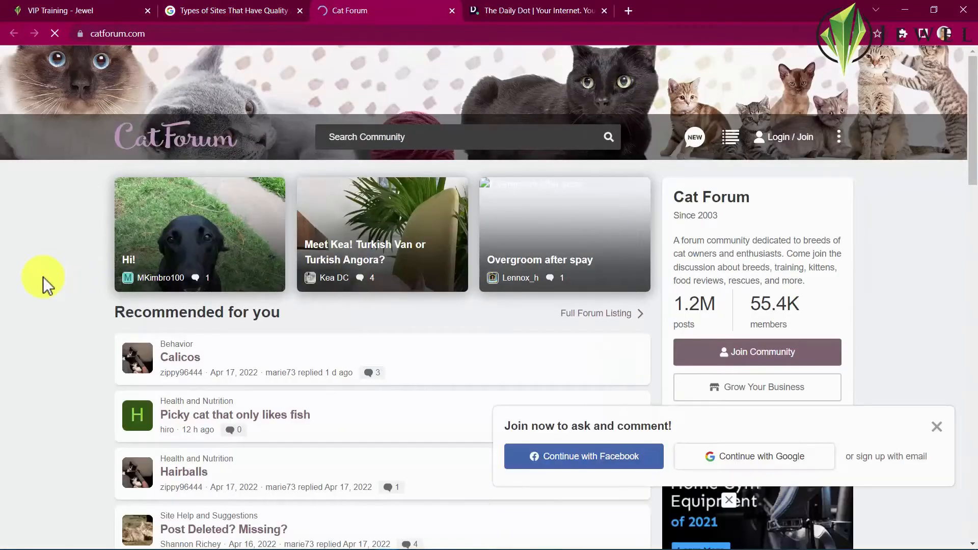
left_click(231, 11)
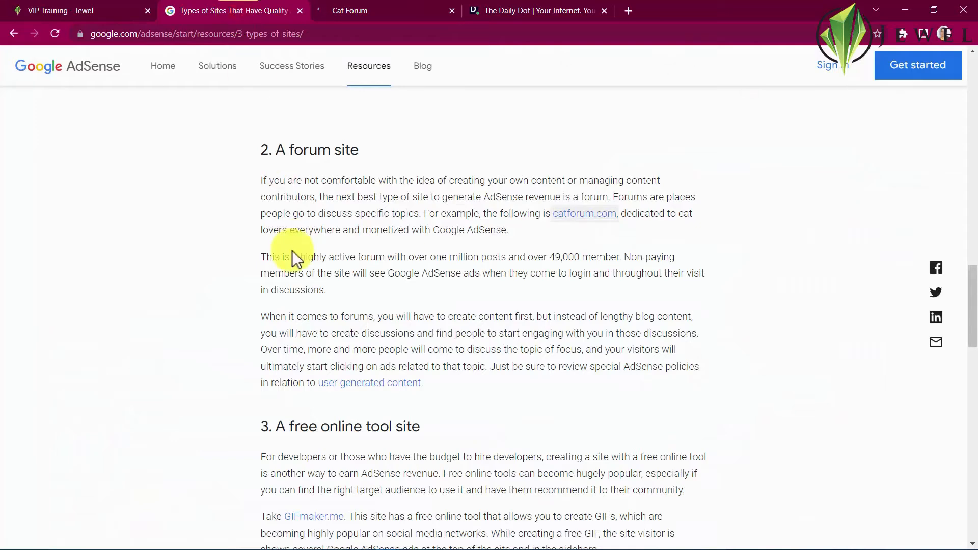
left_click(313, 517)
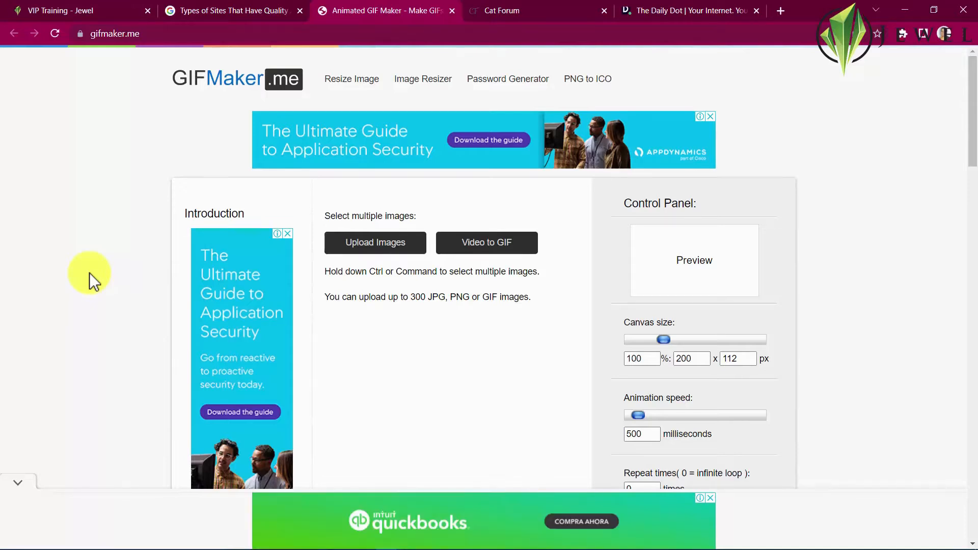
Return to the Jewel tab and go to the Tool Sites catalogue.
left_click(69, 10)
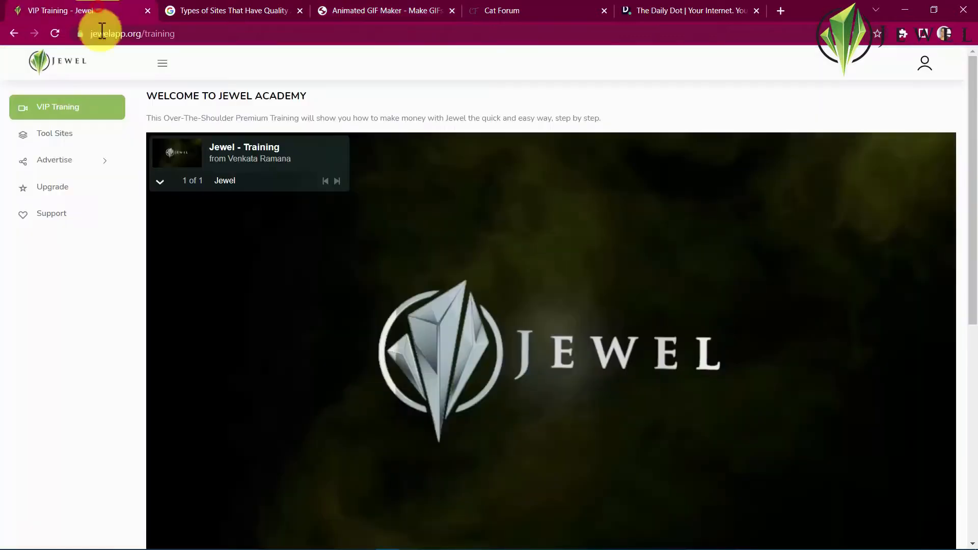
mouse_move(103, 318)
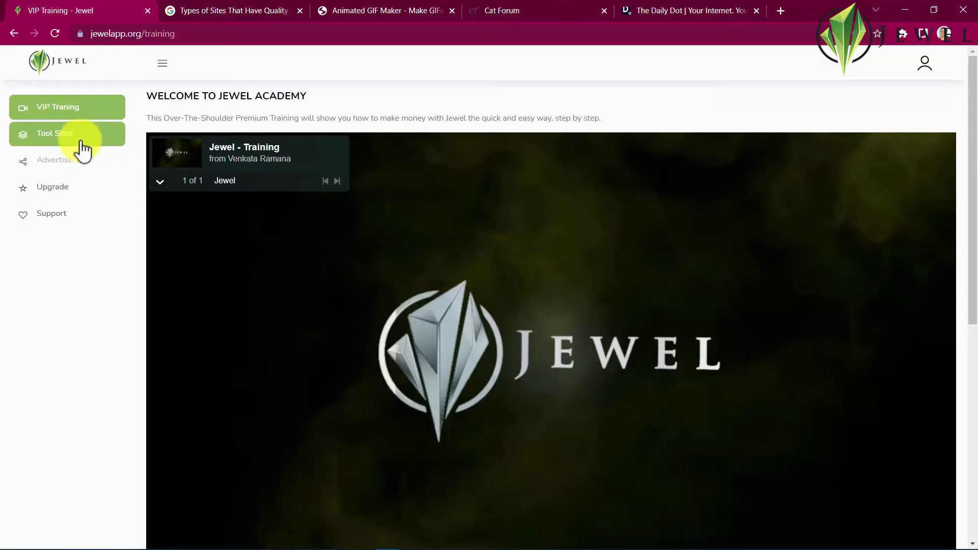
left_click(54, 133)
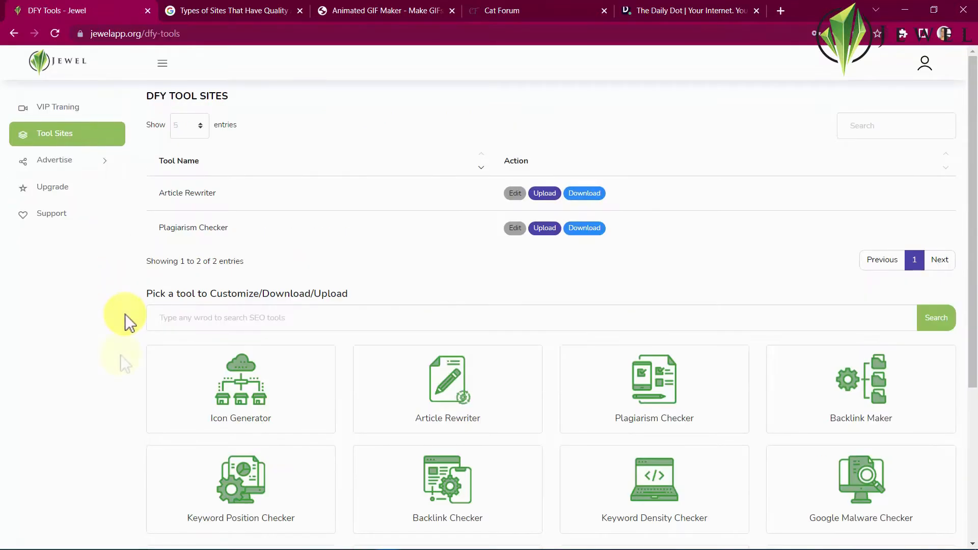
mouse_move(240, 384)
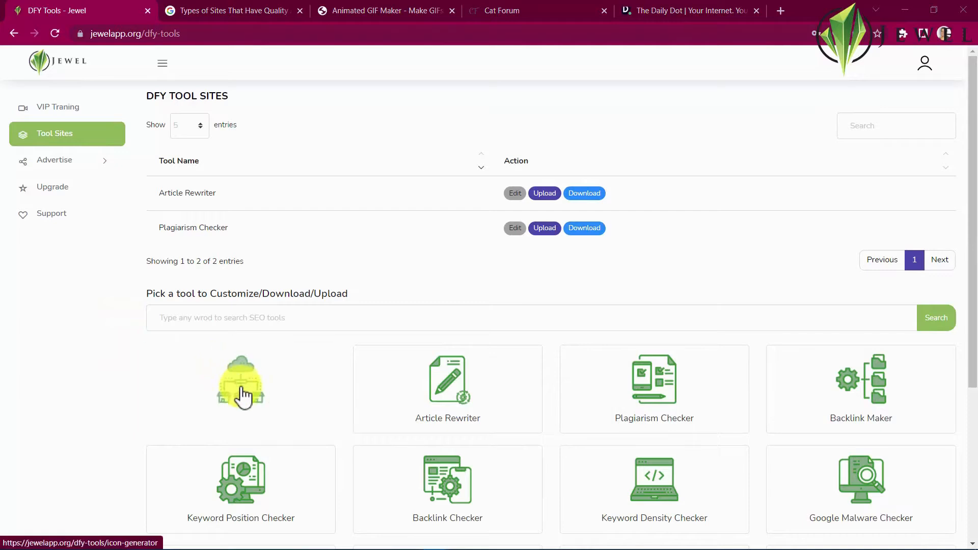
Give Icon Generator a site URL, the adsbygoogle header script, and a desktop logo image.
left_click(240, 383)
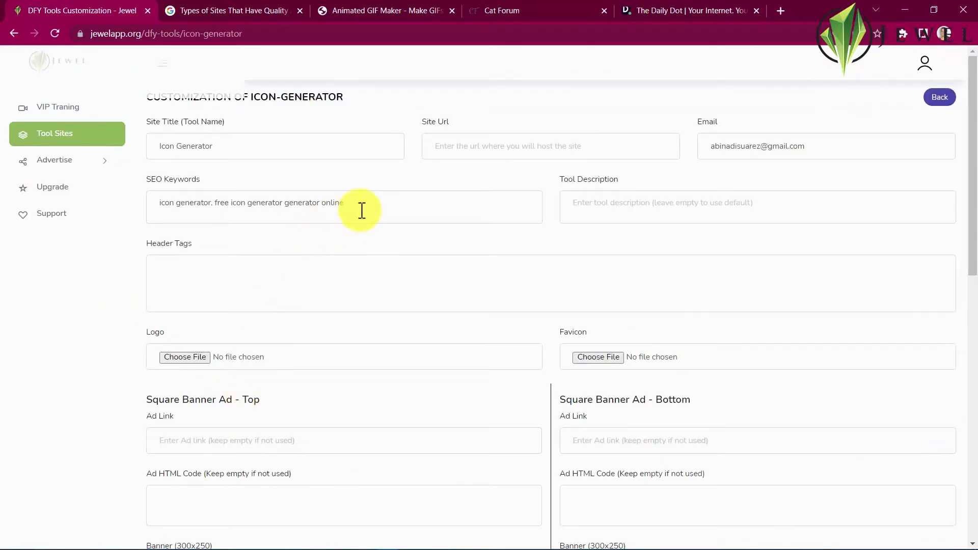
left_click(550, 145)
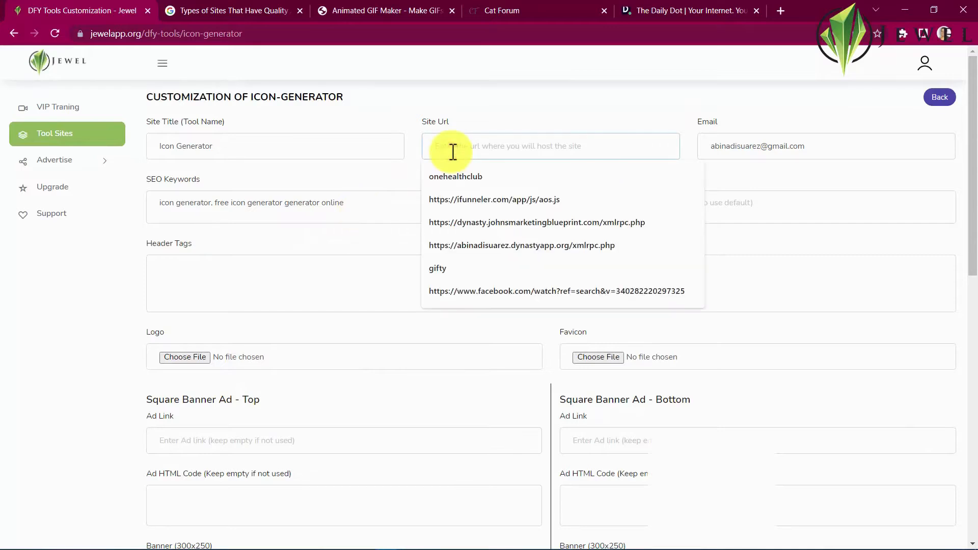
left_click(822, 146)
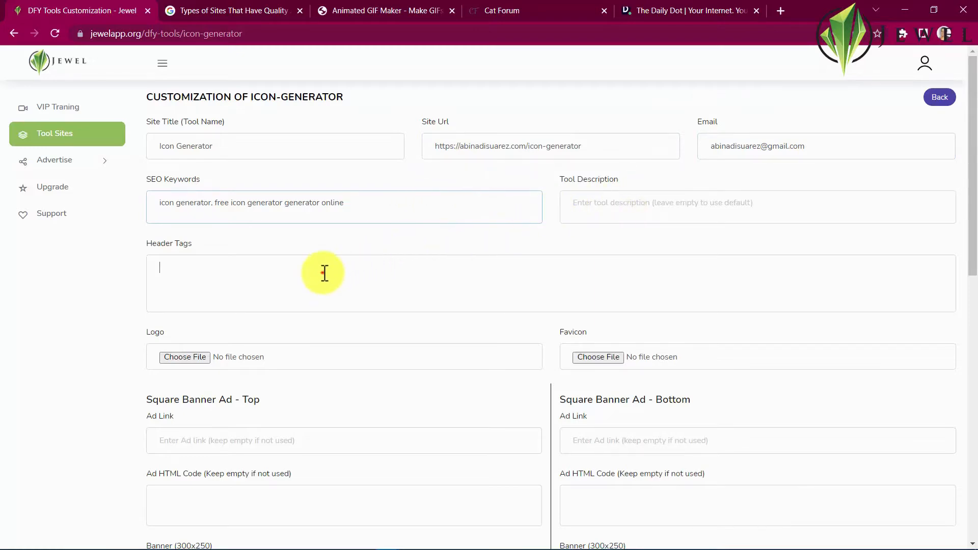
type("<script async src=\"https://pagead2.googlesyndication.com/pagead/js/adsbygoogle.js?client=ca-pub-6750248583832336\" crossorigin=\"anonymous\"></script>")
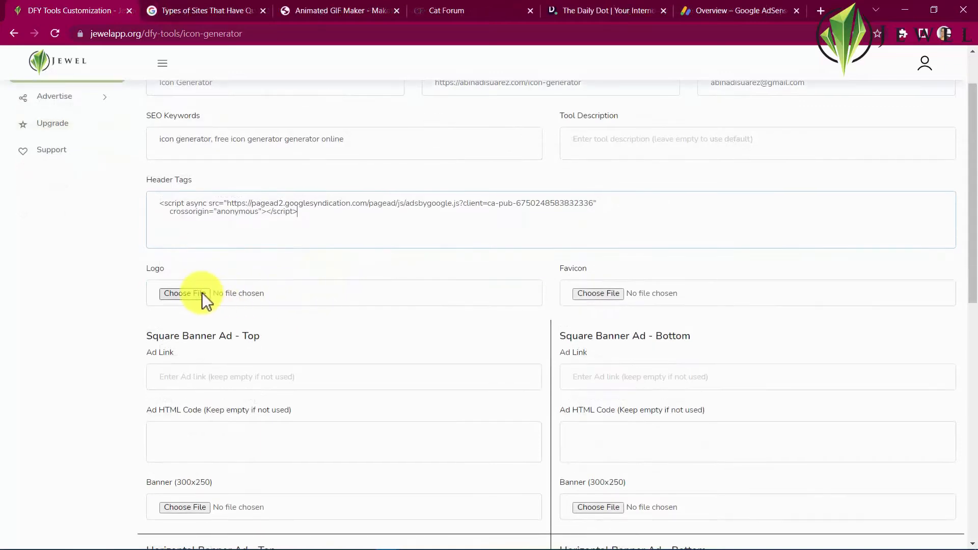
left_click(184, 294)
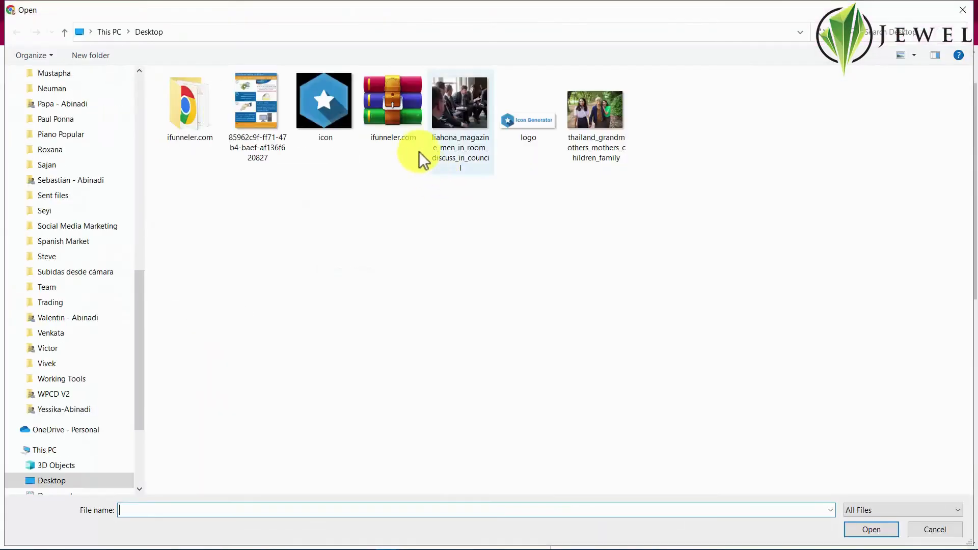
left_click(934, 530)
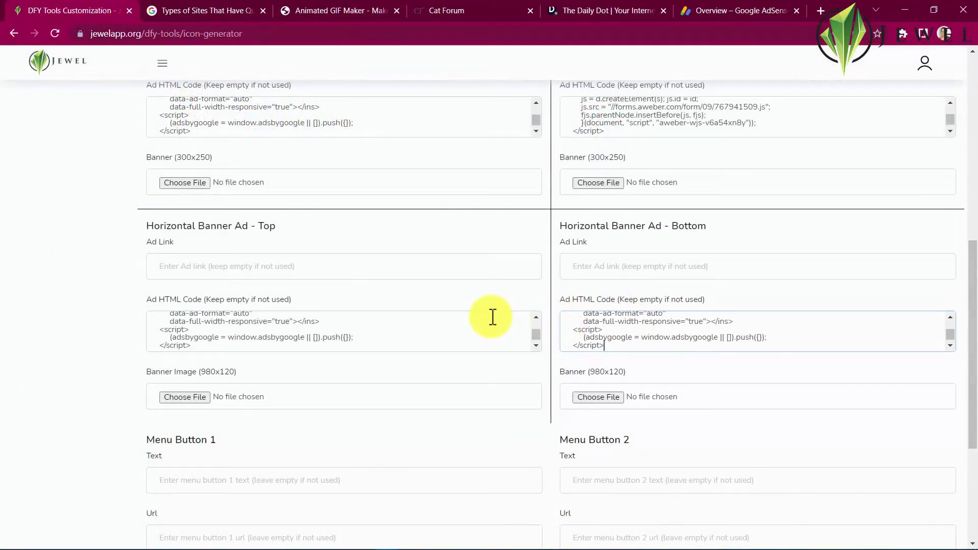
Set Menu Button 4 to abinadisuarez.com/article-rewriter/menu1, submit, and dismiss the confirmation.
scroll("down", 3)
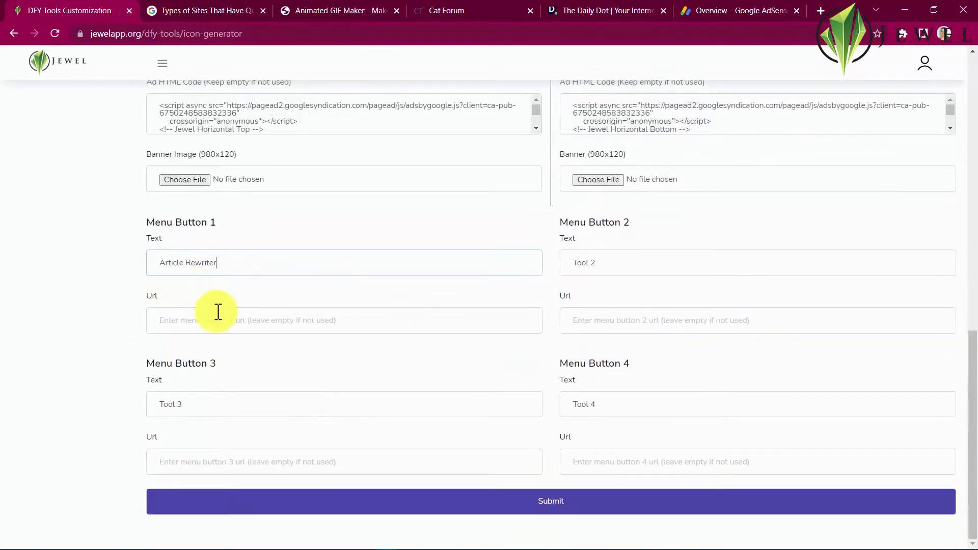
type("https://abinadisuarez.com/article-rewriter/menu1")
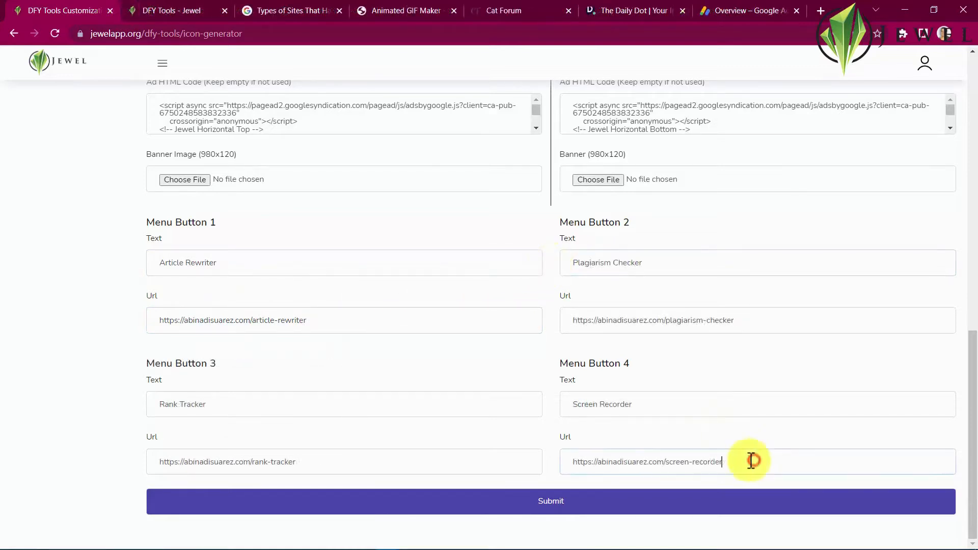
left_click(550, 501)
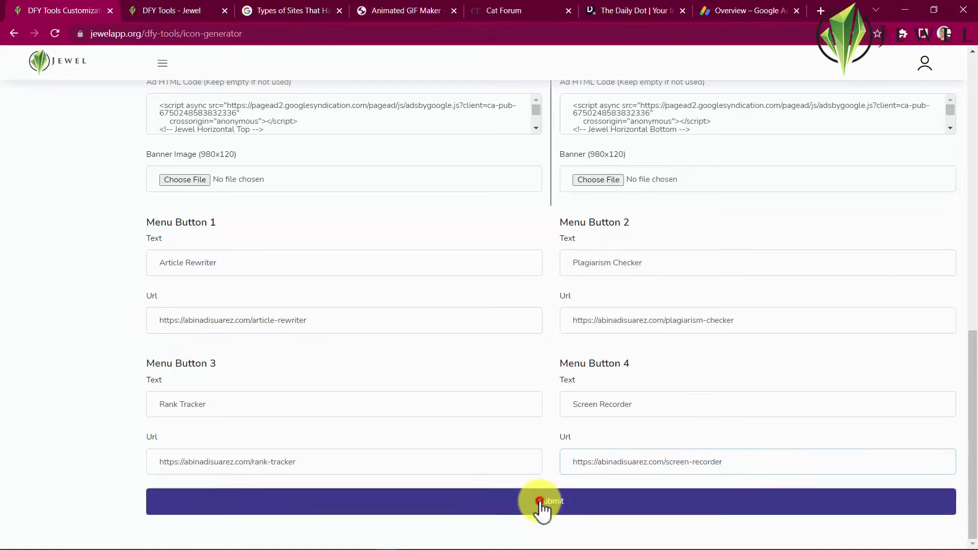
left_click(550, 501)
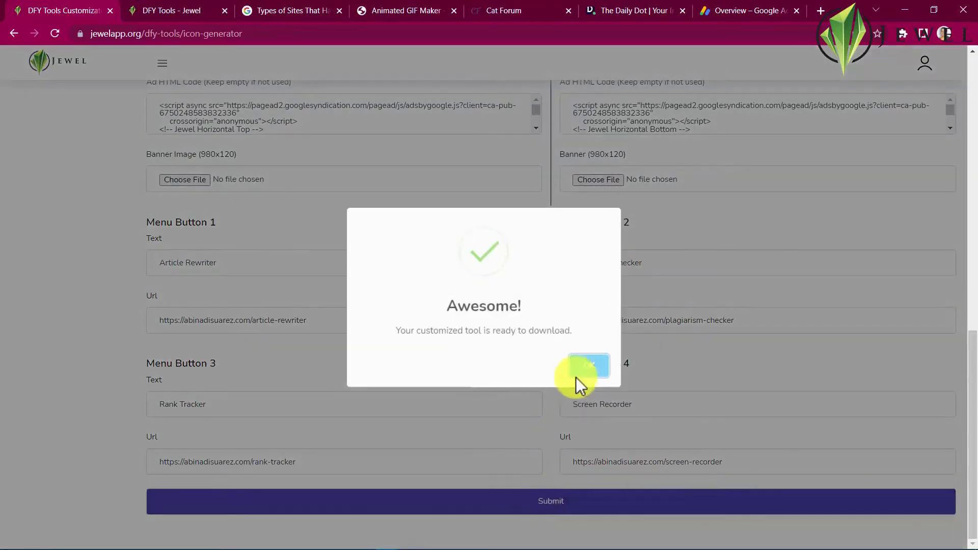
left_click(586, 367)
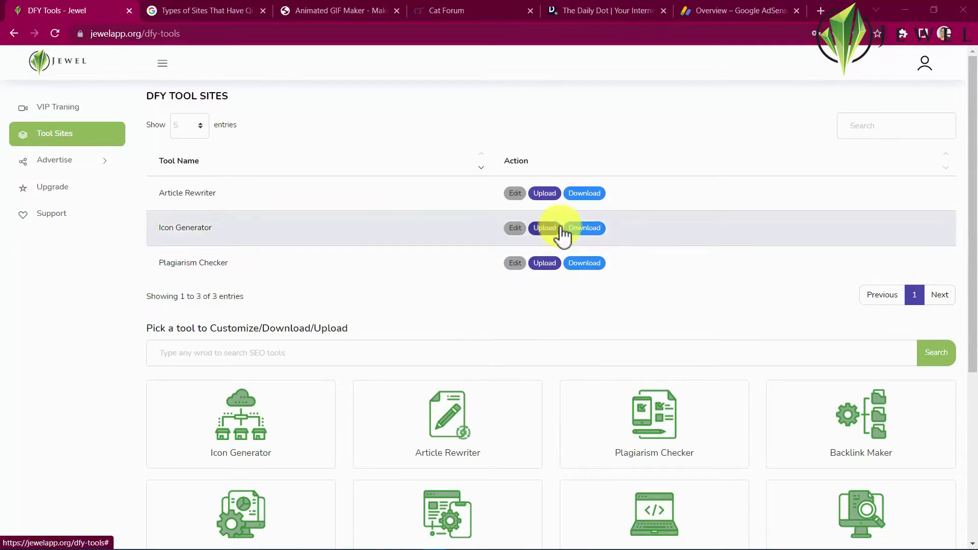
Upload Icon Generator to the server using the saved FTP host and login.
left_click(544, 228)
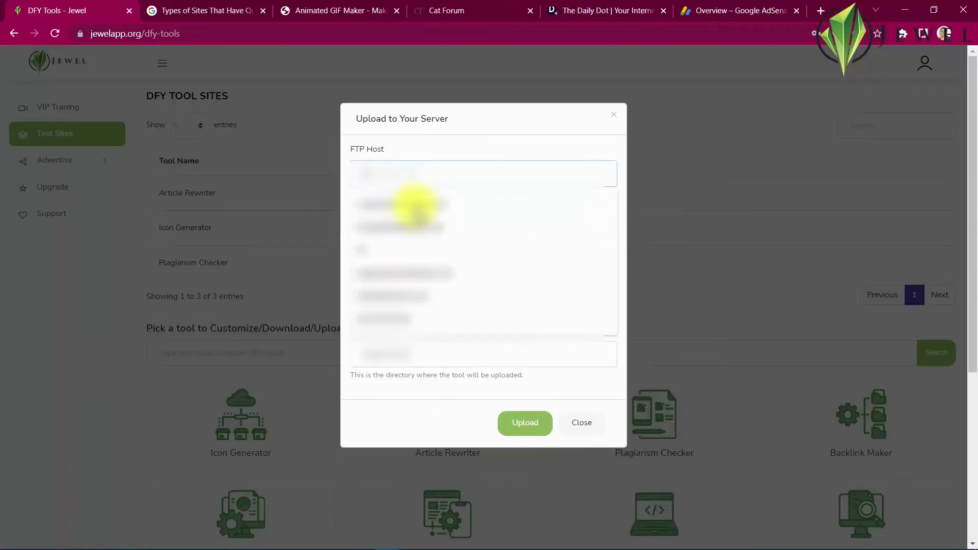
left_click(484, 173)
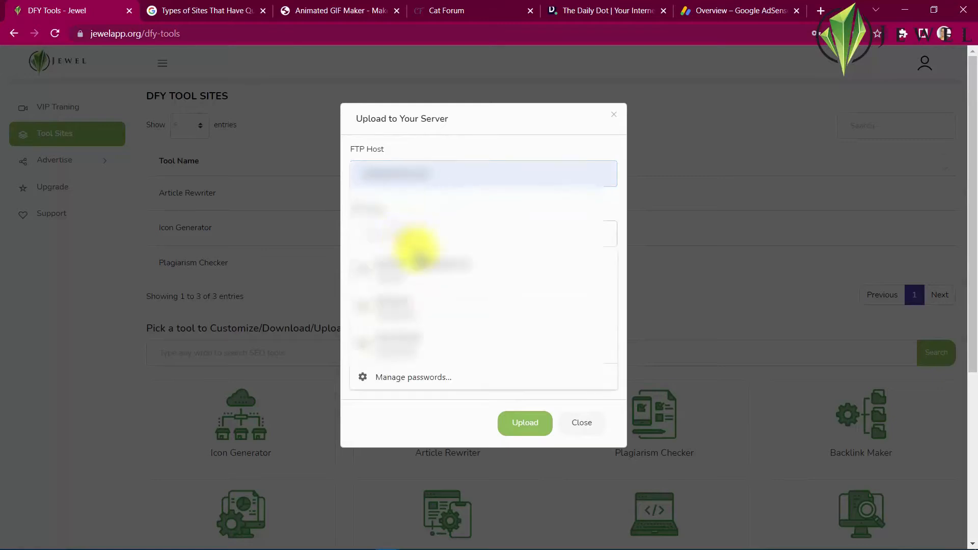
left_click(525, 422)
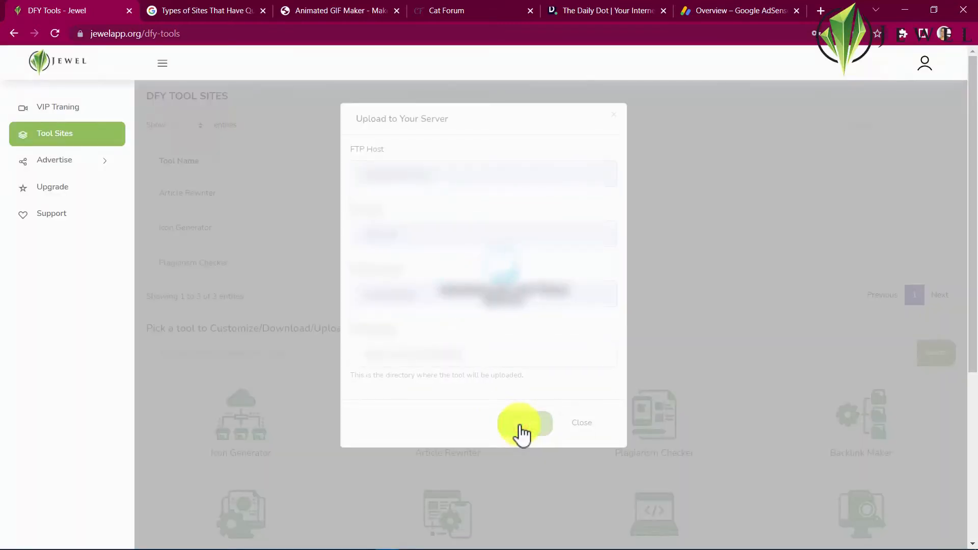
left_click(524, 423)
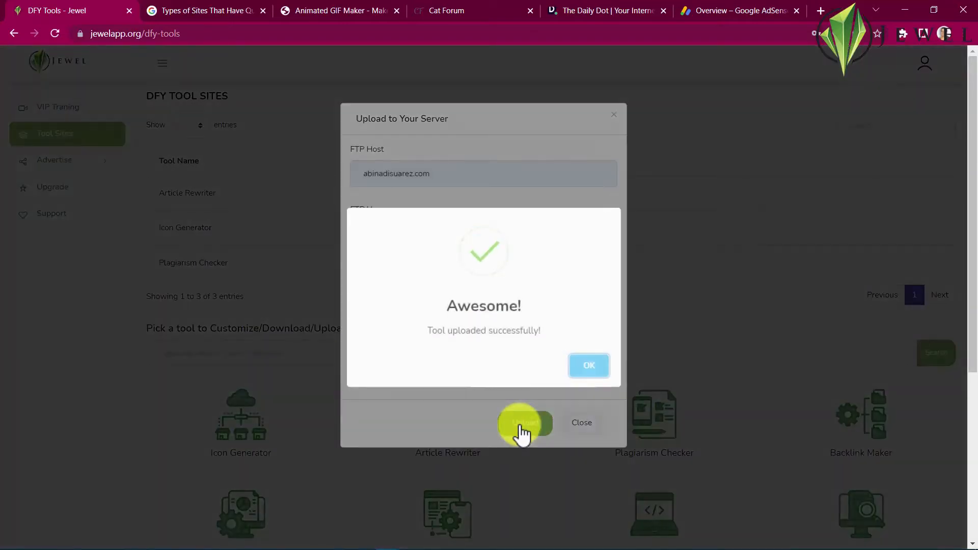
left_click(589, 366)
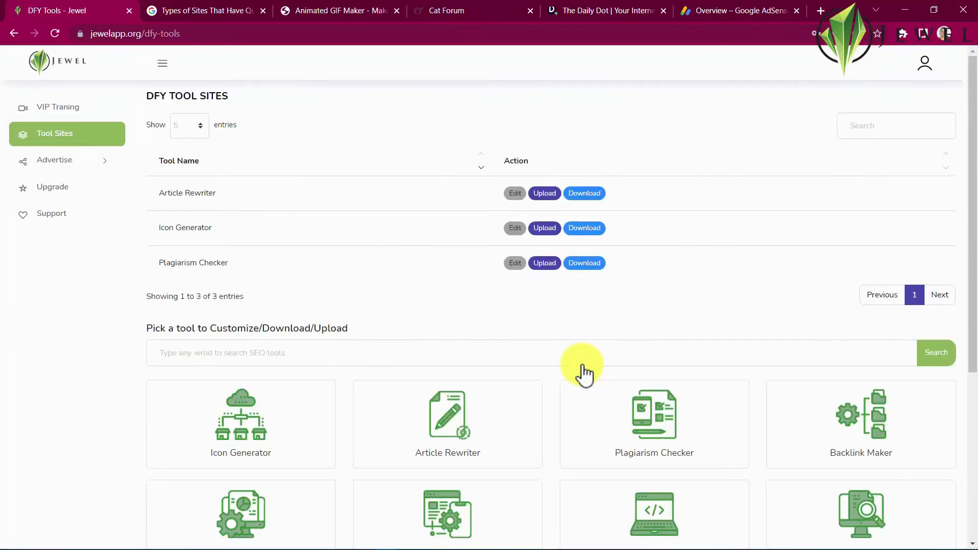
Load abinadisuarez.com/icon-generator in a new tab and scroll through it.
left_click(820, 11)
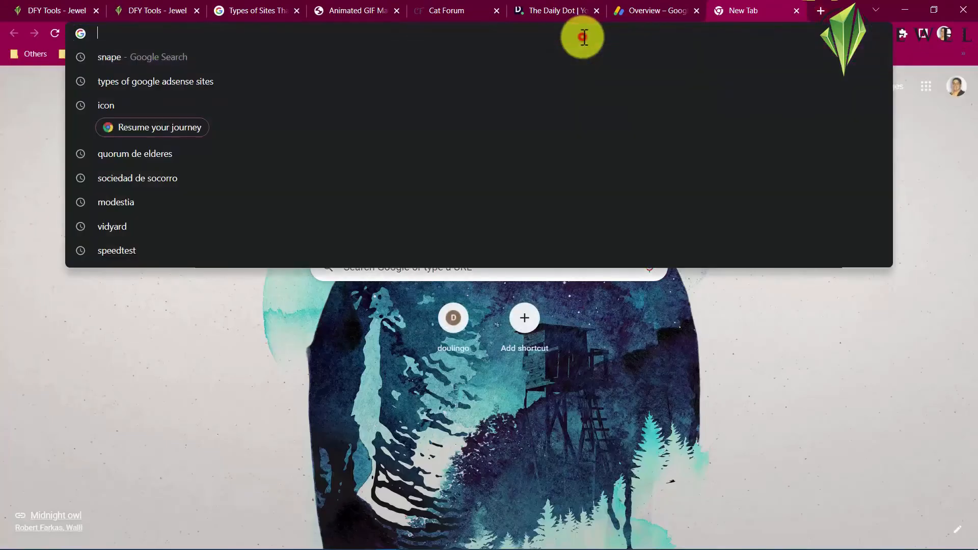
type("abinadisuarez.com/icon-generator/")
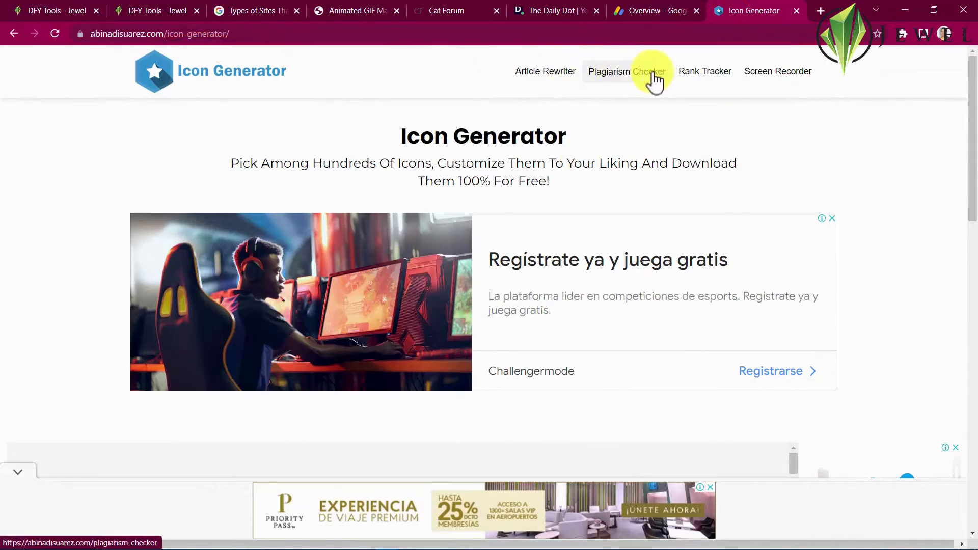
scroll("down", 3)
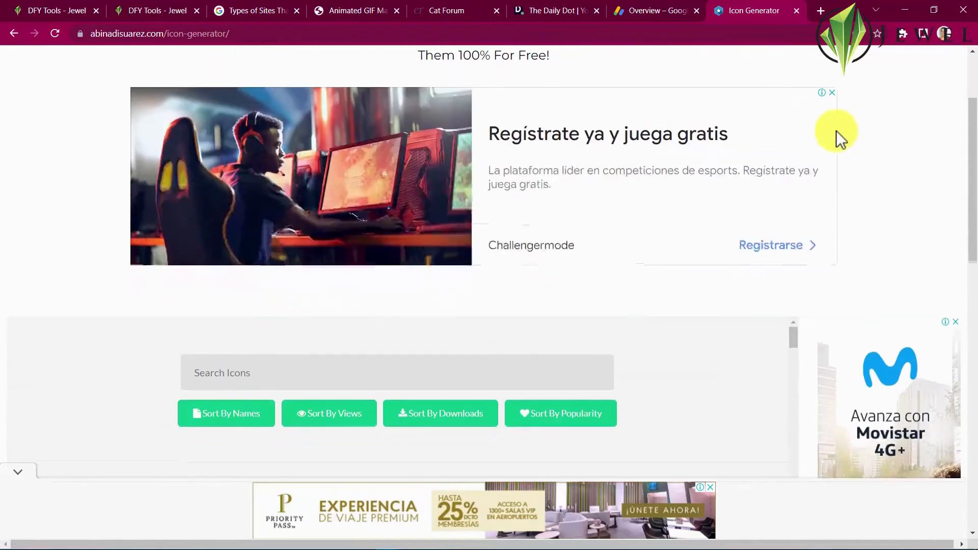
scroll("down", 3)
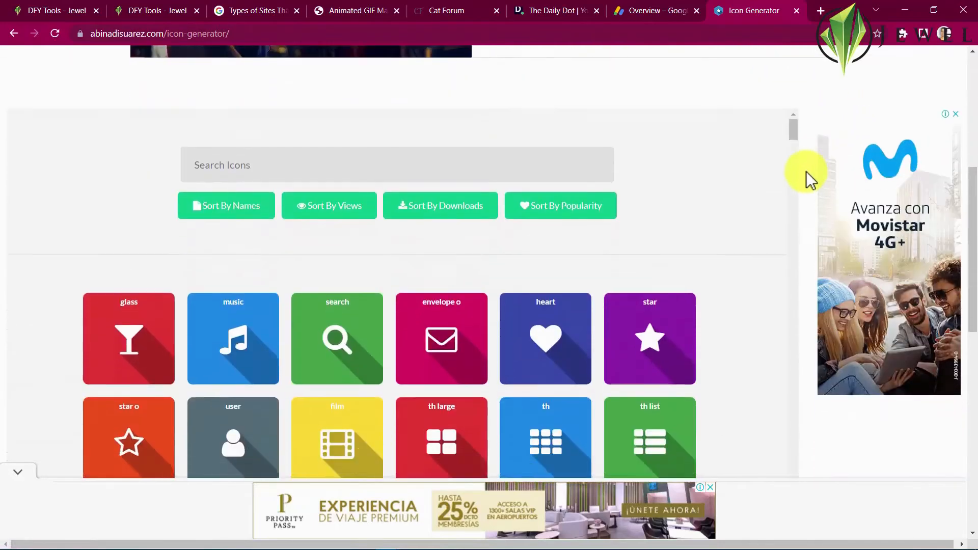
scroll("down", 3)
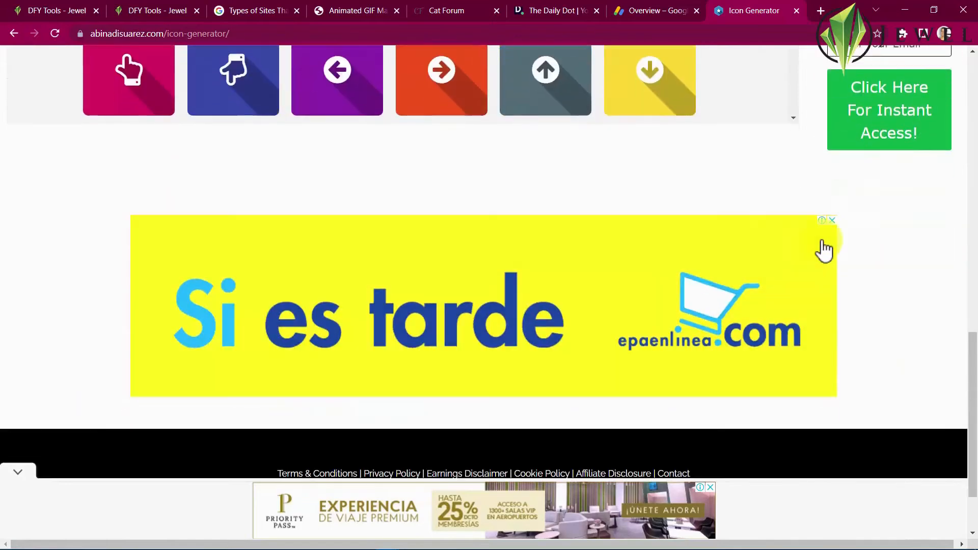
scroll("down", 3)
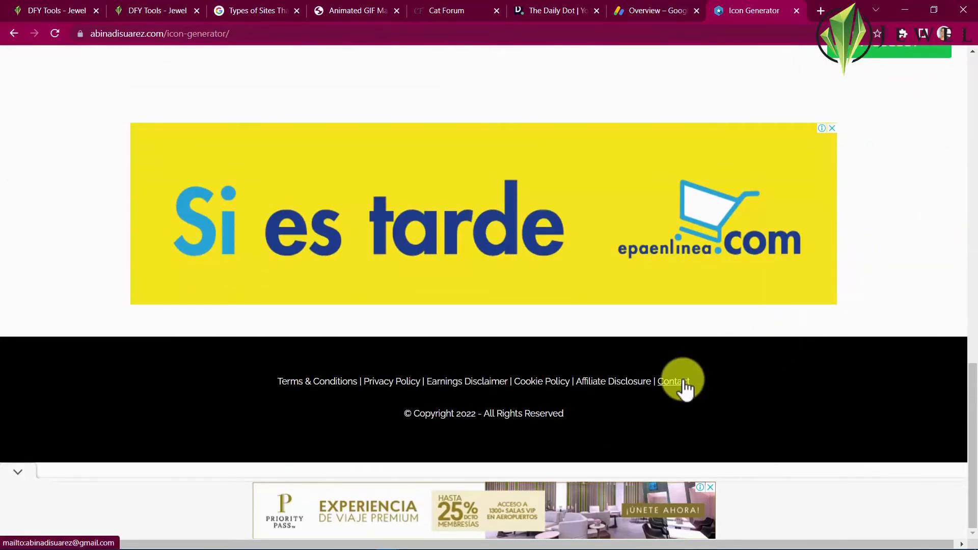
mouse_move(718, 386)
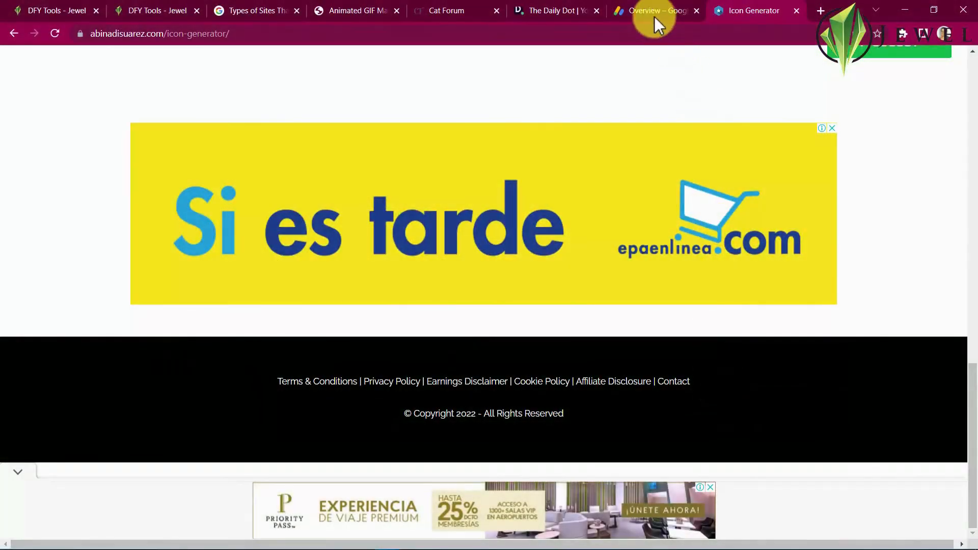
left_click(648, 10)
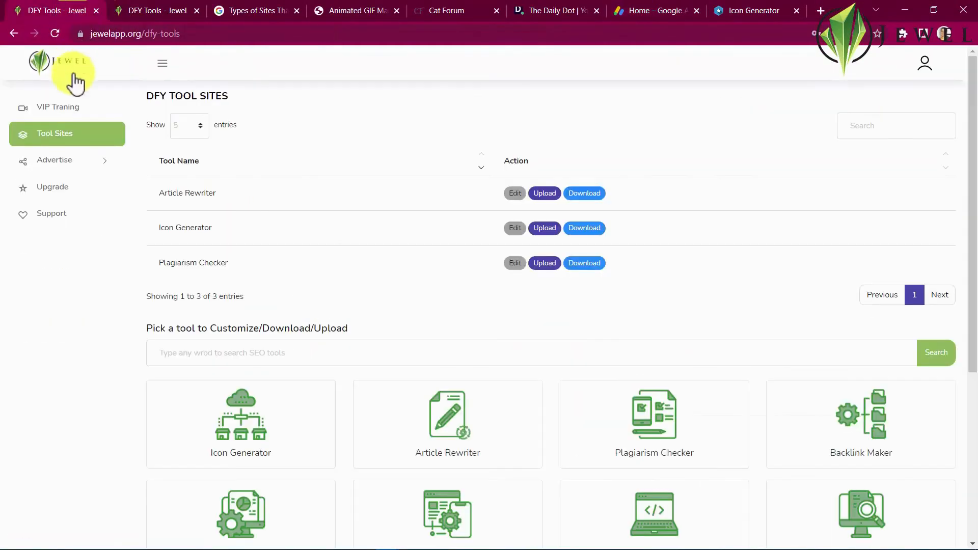
Go to Jewel's VIP Training page from the sidebar.
left_click(57, 107)
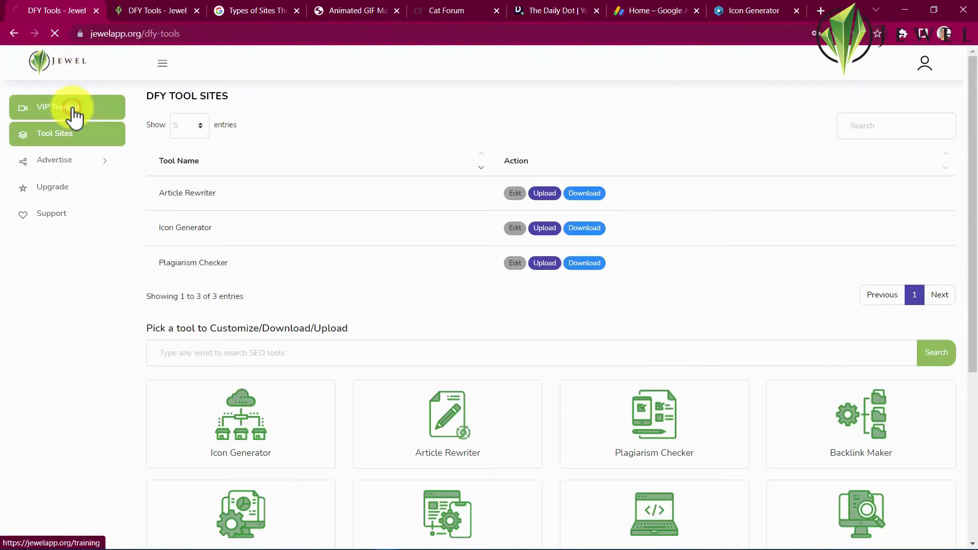
left_click(67, 107)
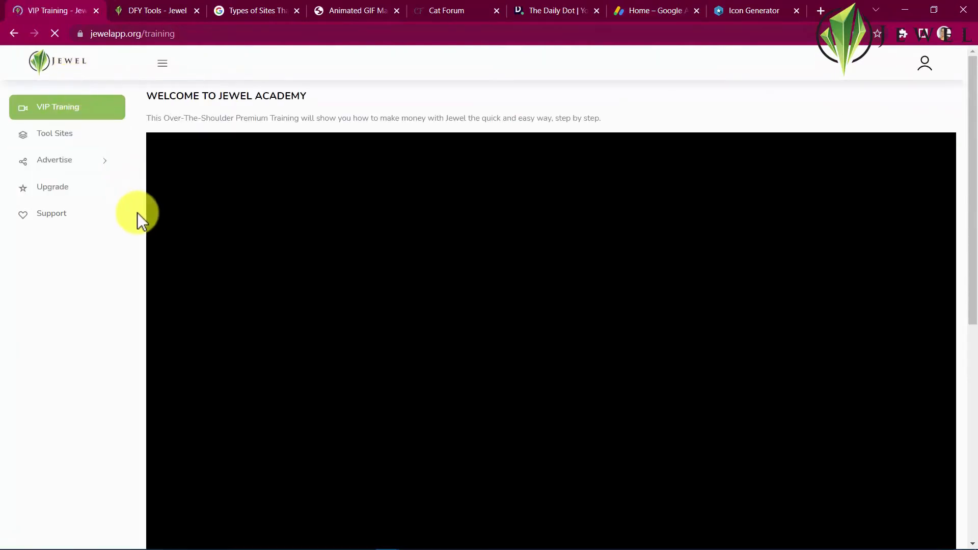